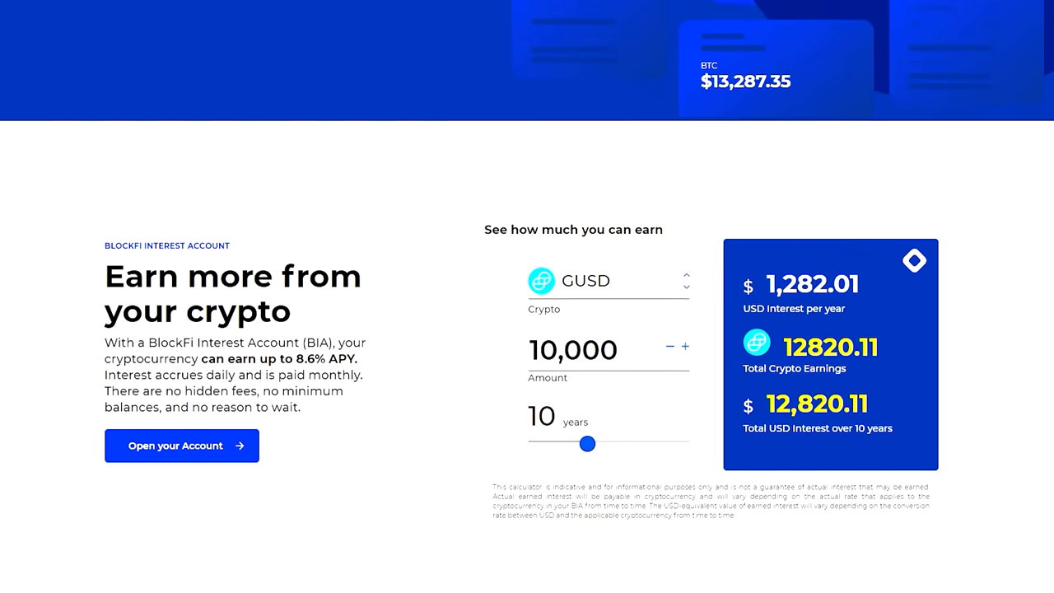
# Scroll the BlockFi homepage down past the interest calculator to the Trading Account section
pyautogui.scroll(-3)
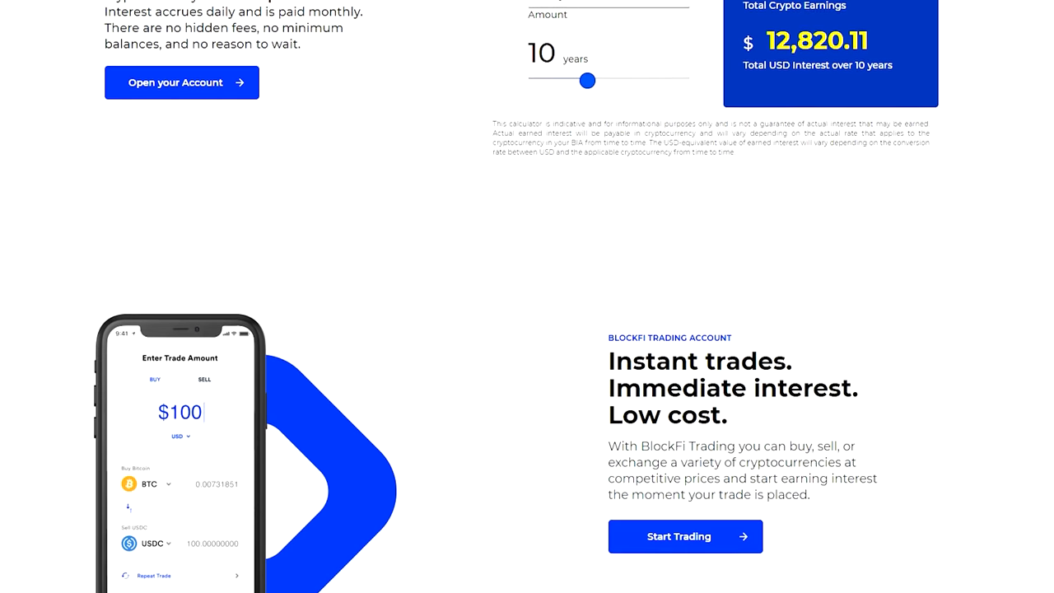
pyautogui.scroll(-3)
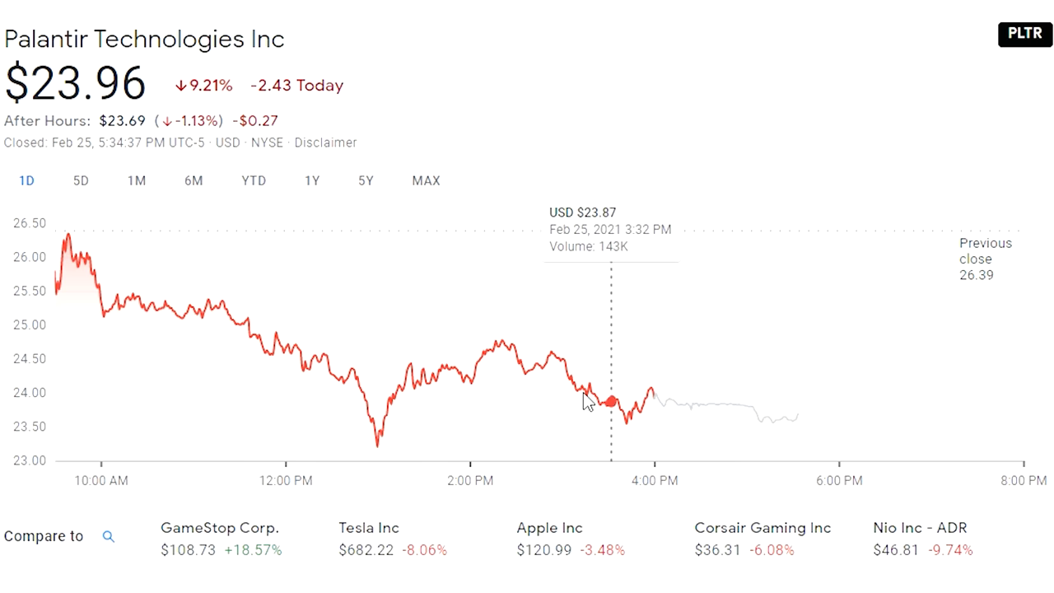
pyautogui.moveTo(294, 387)
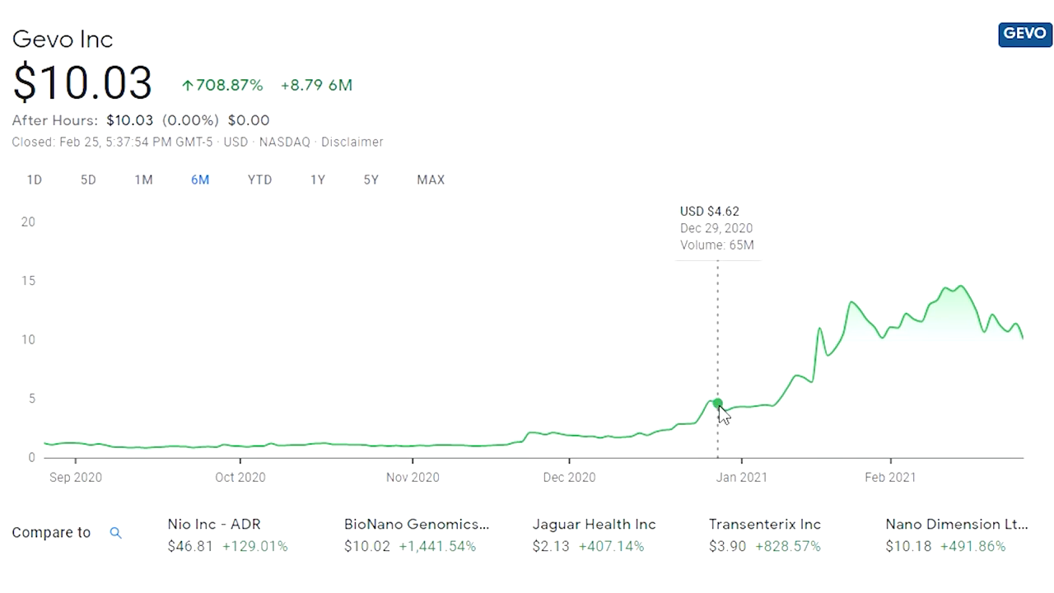
pyautogui.moveTo(819, 350)
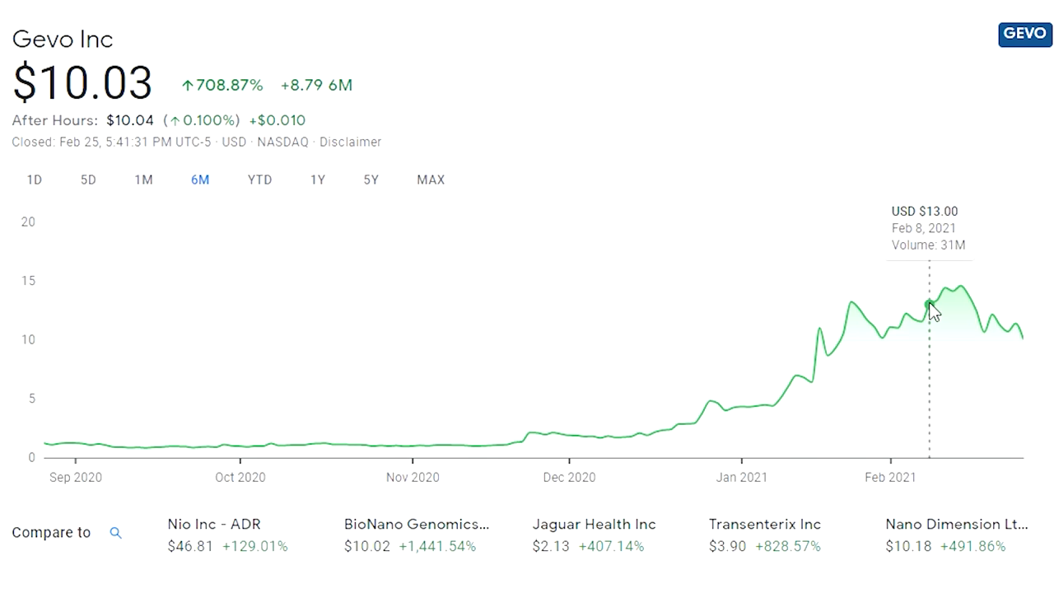
pyautogui.moveTo(991, 338)
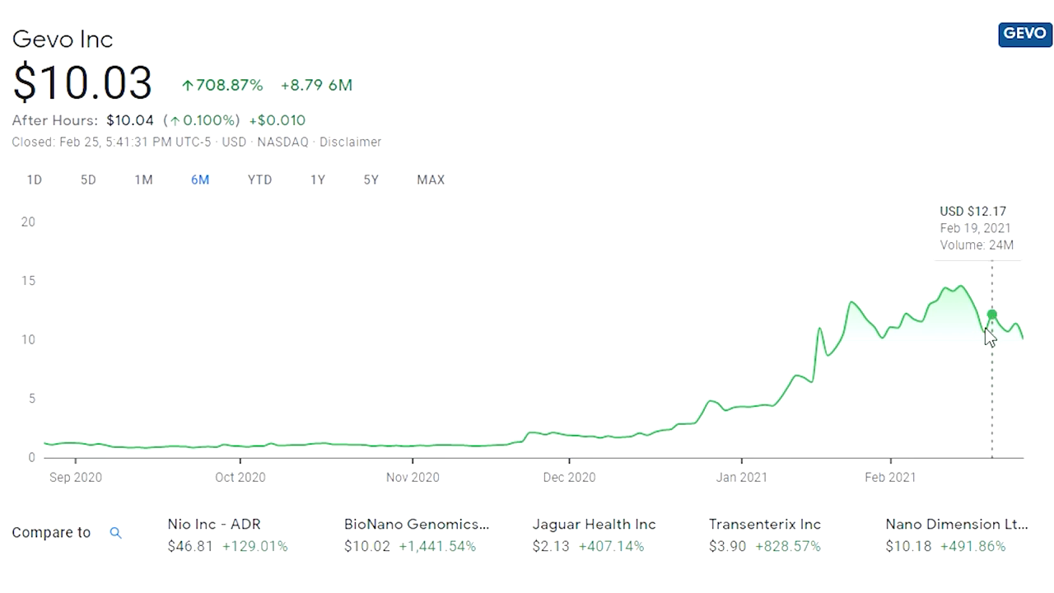
pyautogui.moveTo(996, 333)
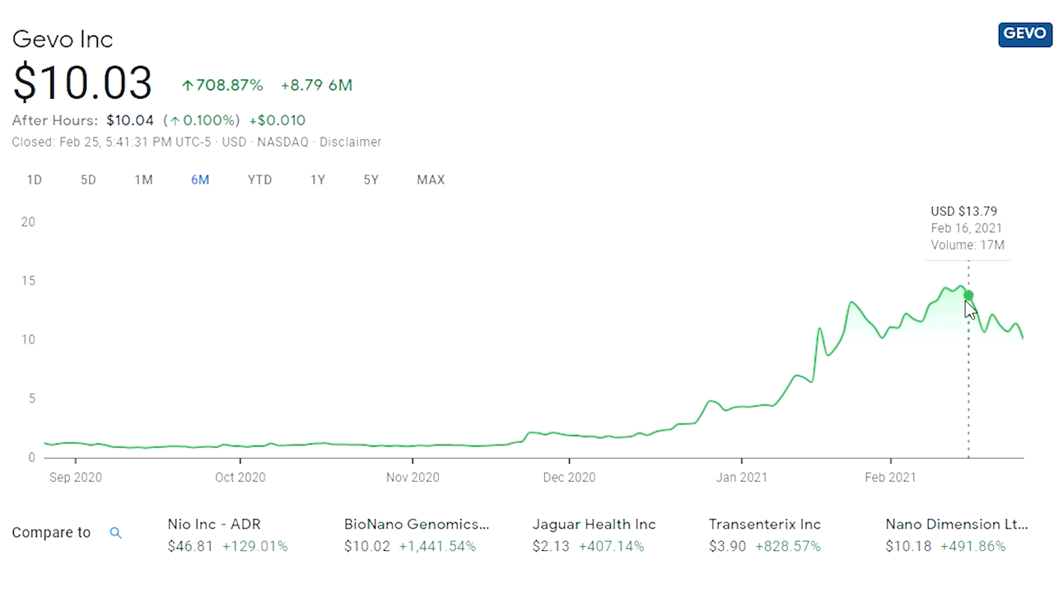
# Read the GEVO six-month chart tooltip near the February 2021 peak, such as $13.79 on Feb 16
pyautogui.click(195, 205)
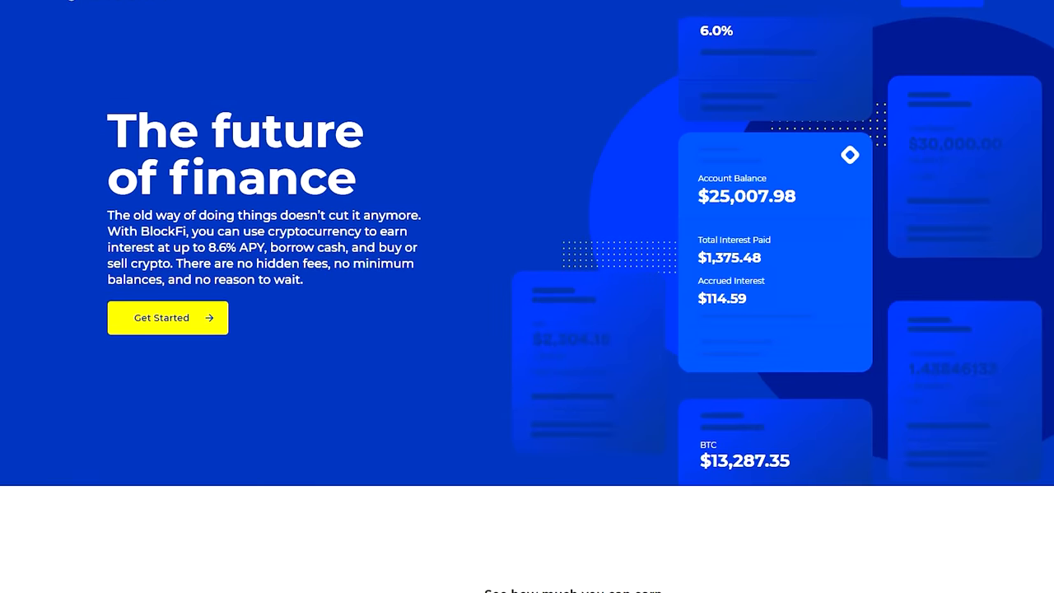
# Scroll the BlockFi homepage from the banner past earning, trading and loan sections to 'Why choose BlockFi?'
pyautogui.scroll(-3)
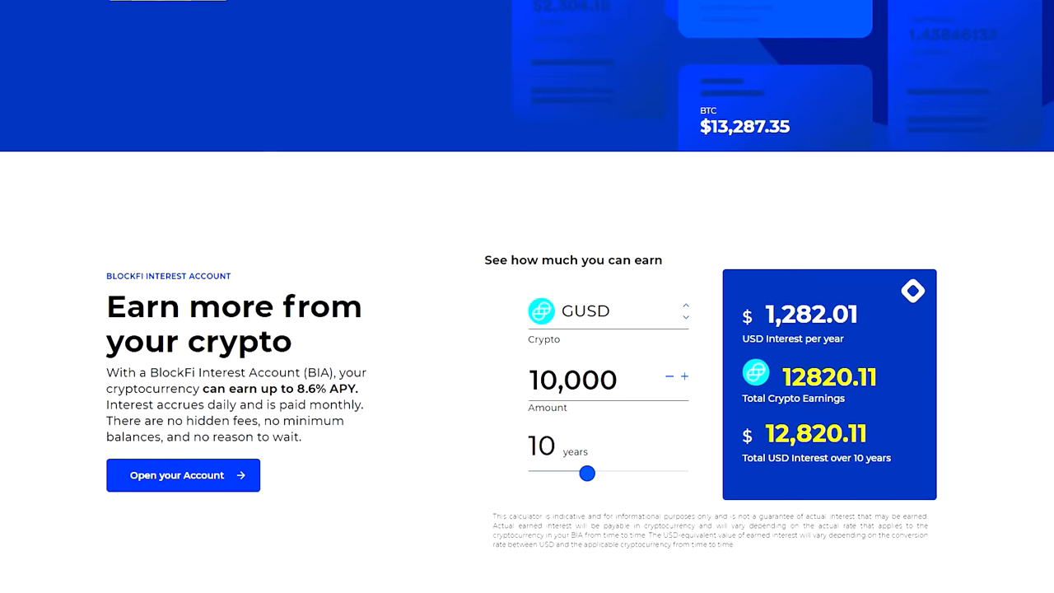
pyautogui.scroll(-3)
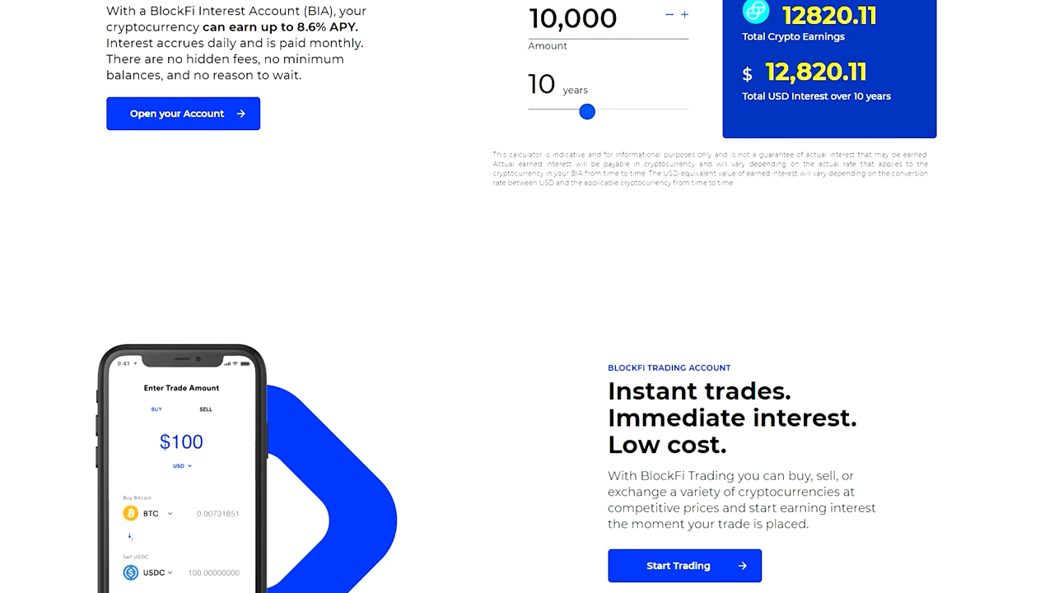
pyautogui.scroll(-3)
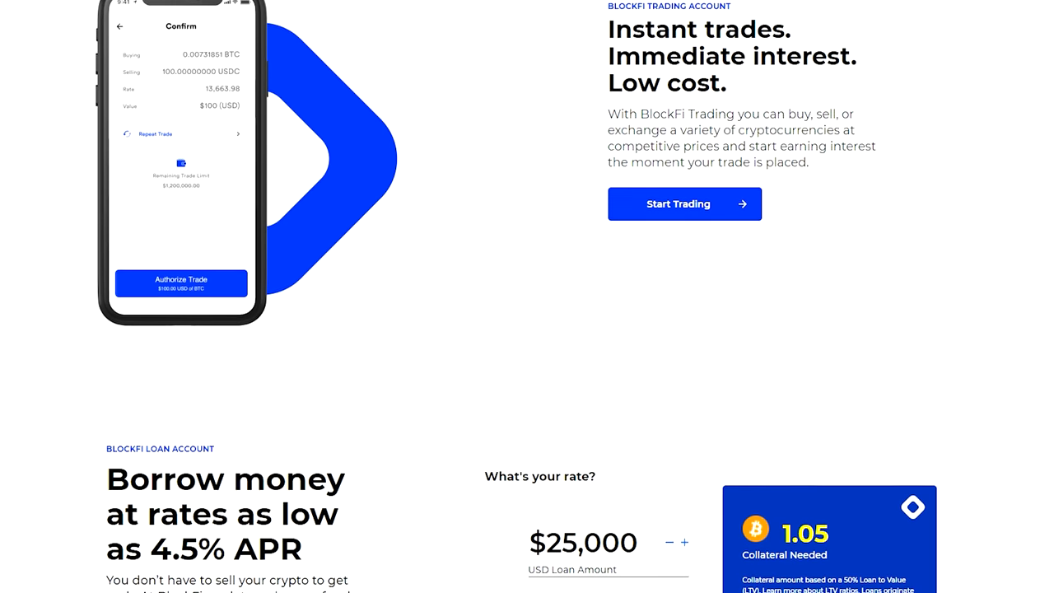
pyautogui.scroll(-3)
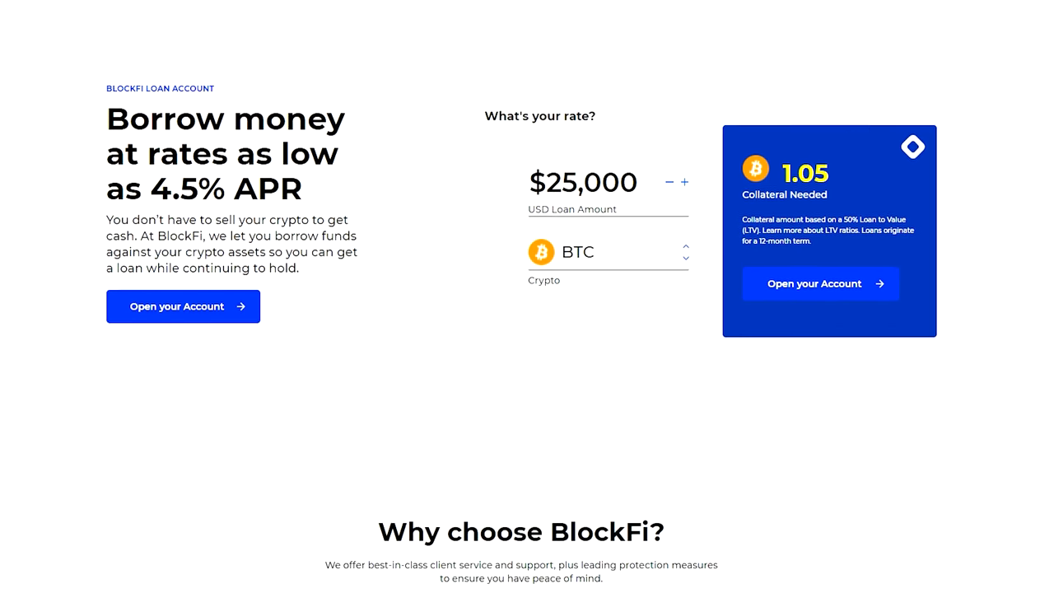
pyautogui.scroll(-3)
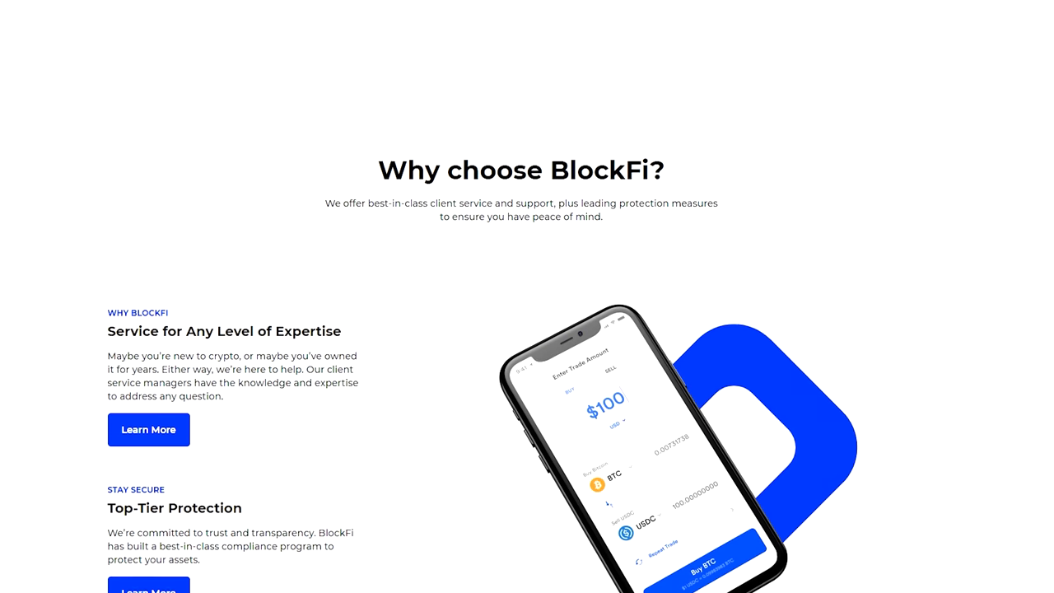